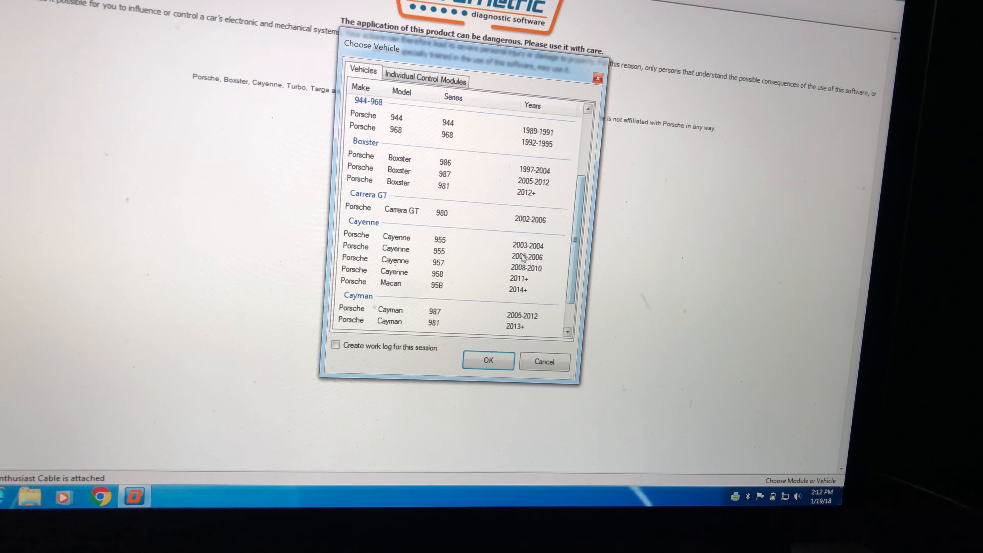
Step: Choose the 2005–2006 Porsche Cayenne 955 and confirm to load its module list
click(436, 247)
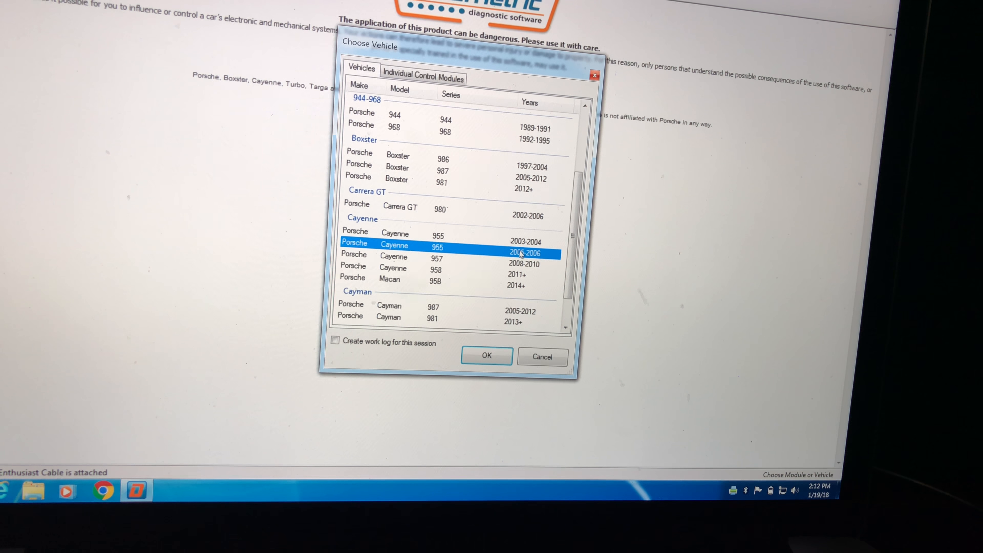
click(486, 356)
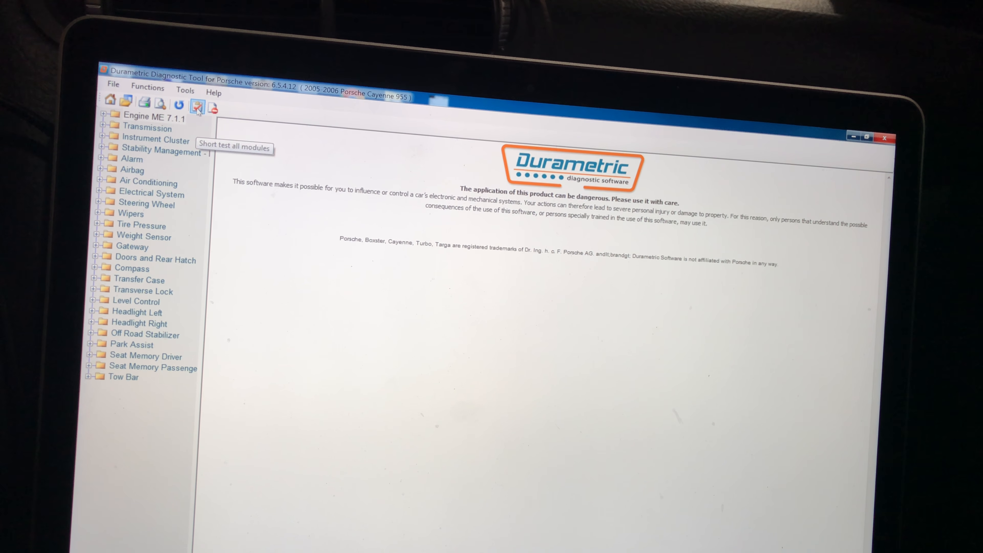
click(197, 106)
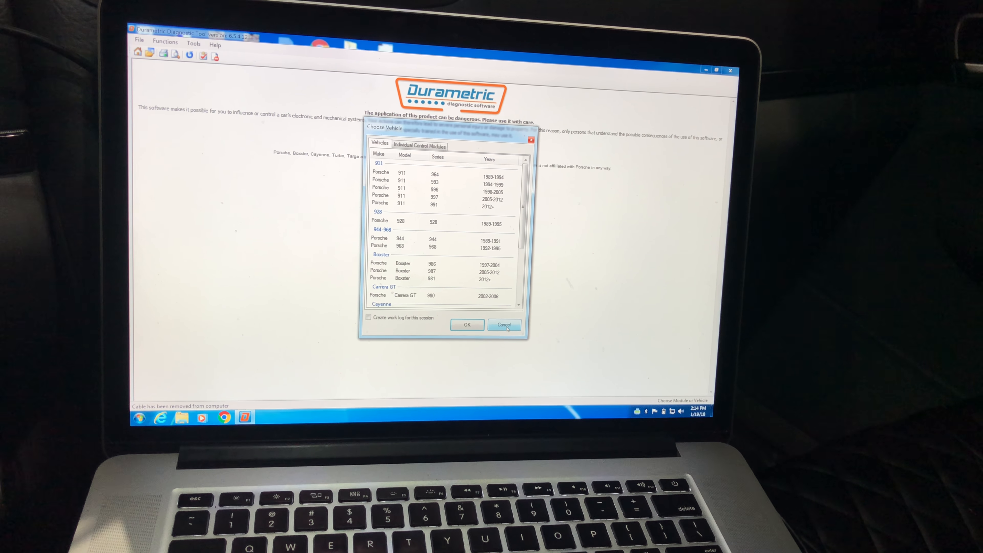
Step: Cancel vehicle selection, relaunch Durametric and reload the 2005–2006 Cayenne 955
click(504, 324)
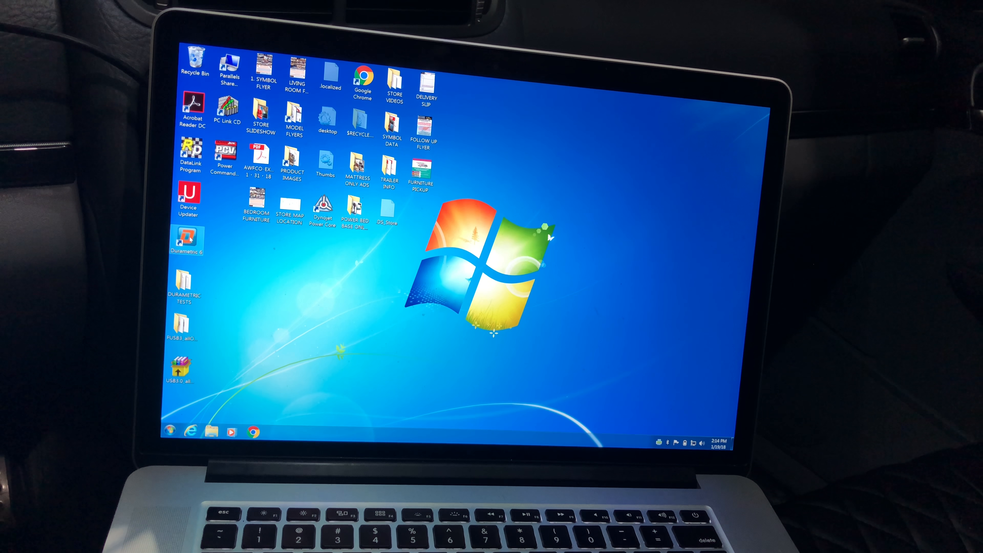
double_click(188, 238)
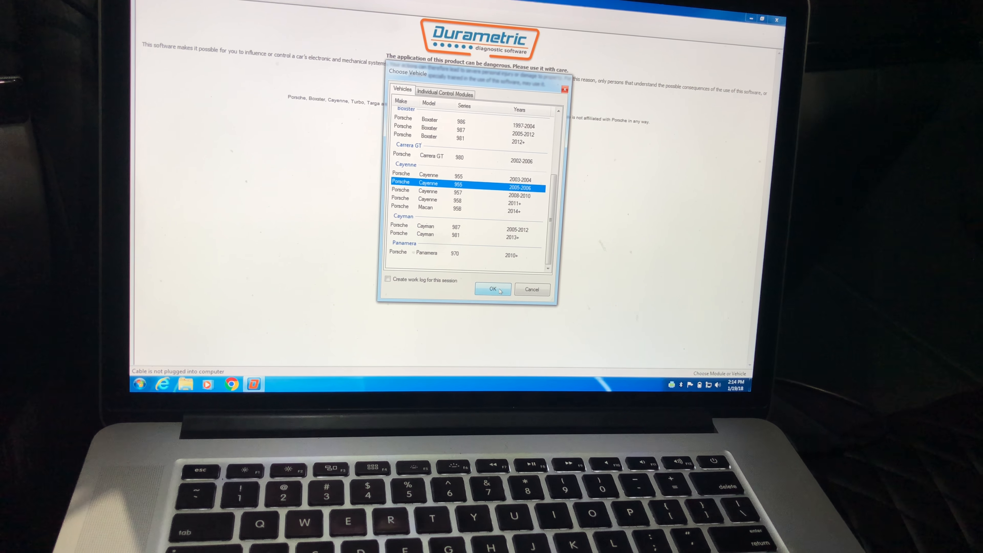
click(493, 289)
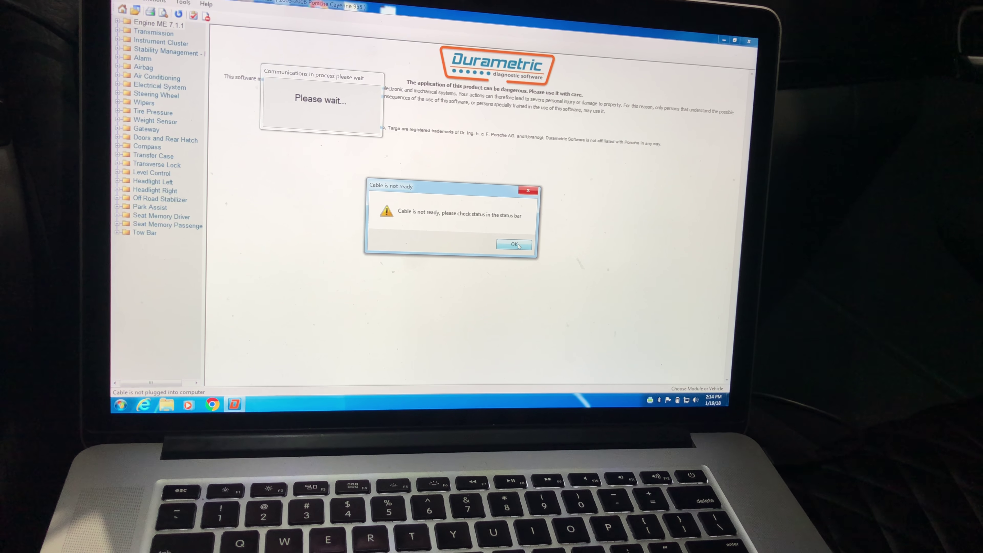
Step: Acknowledge the cable-not-ready warning so the Engine ME 7.1.1 functions can be shown
click(513, 244)
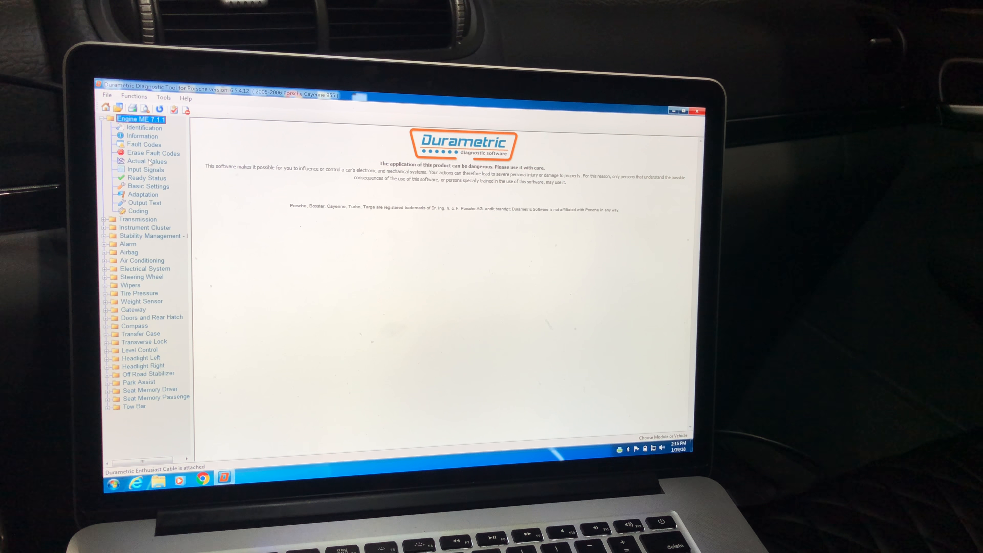
click(143, 145)
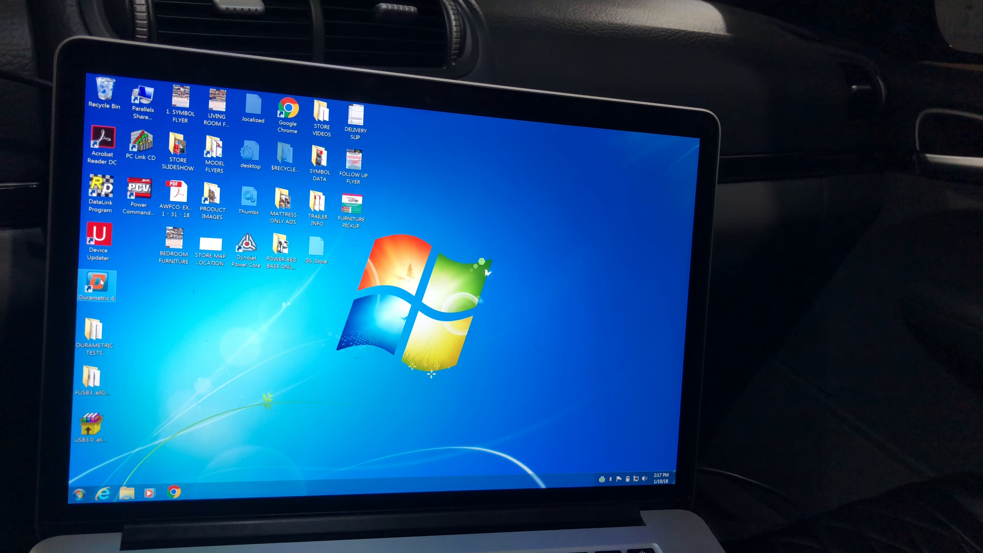
Step: Relaunch Durametric from the desktop and load the 2005–2006 Cayenne 955 modules
double_click(97, 285)
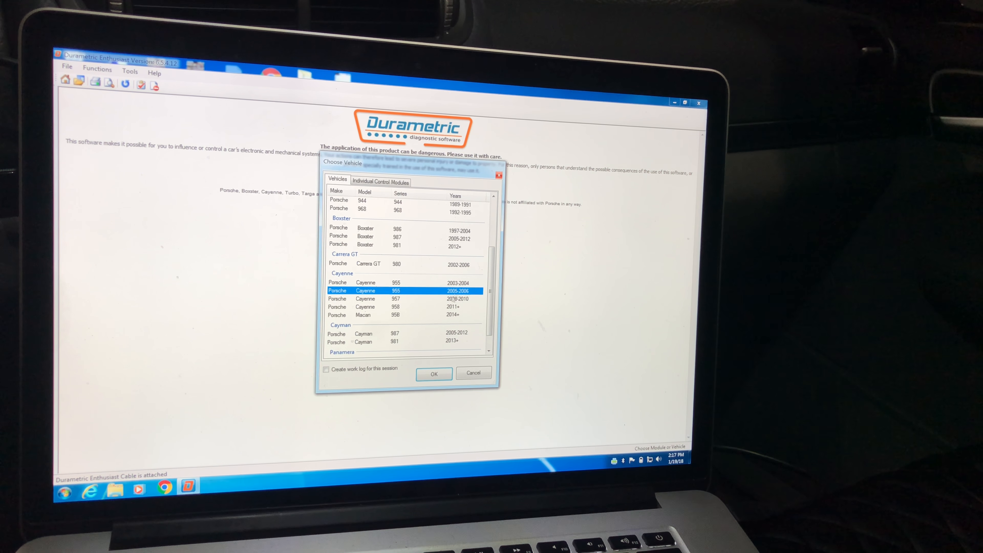
click(434, 374)
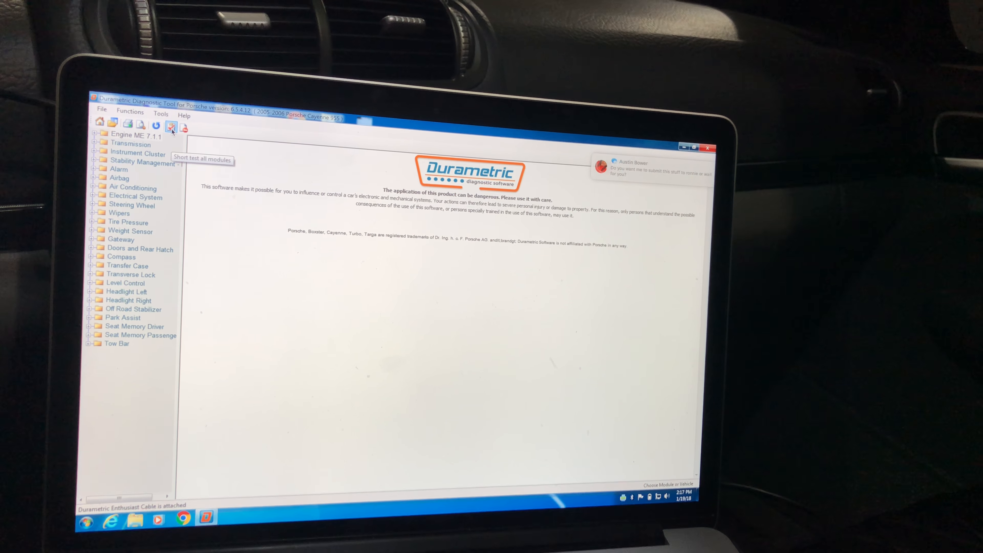
click(170, 126)
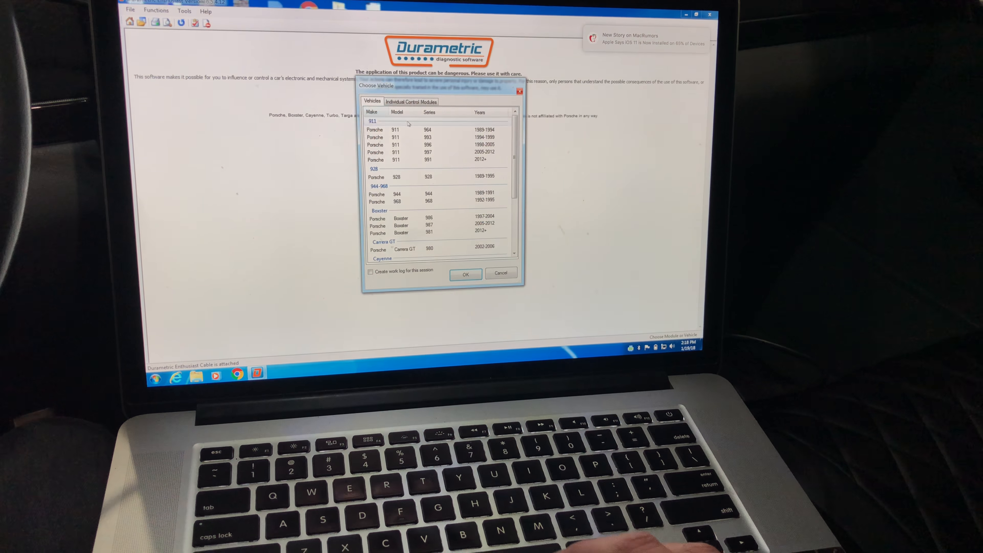
Step: Choose the 2005–2006 Porsche Cayenne 955 in Choose Vehicle and confirm it
scroll(down, 3)
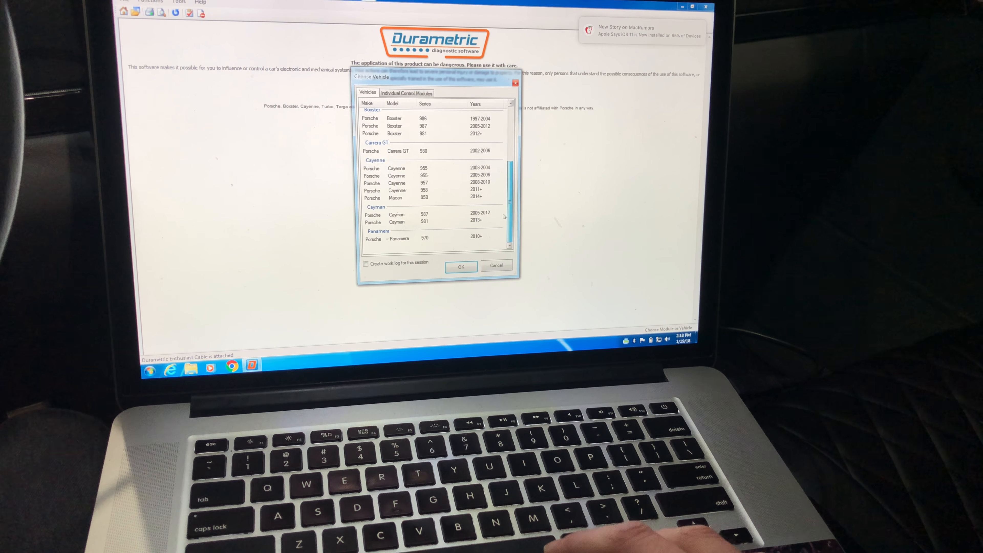
click(411, 175)
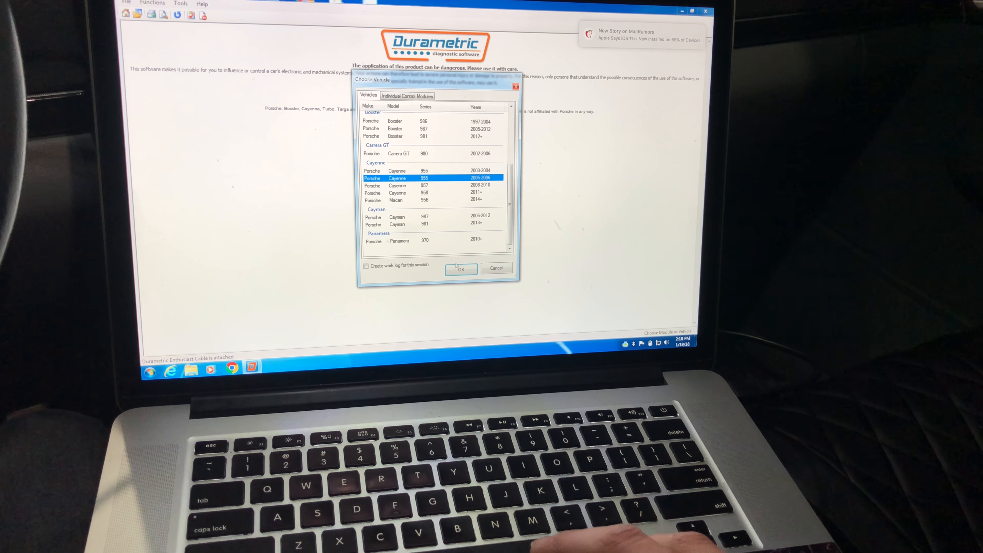
click(461, 270)
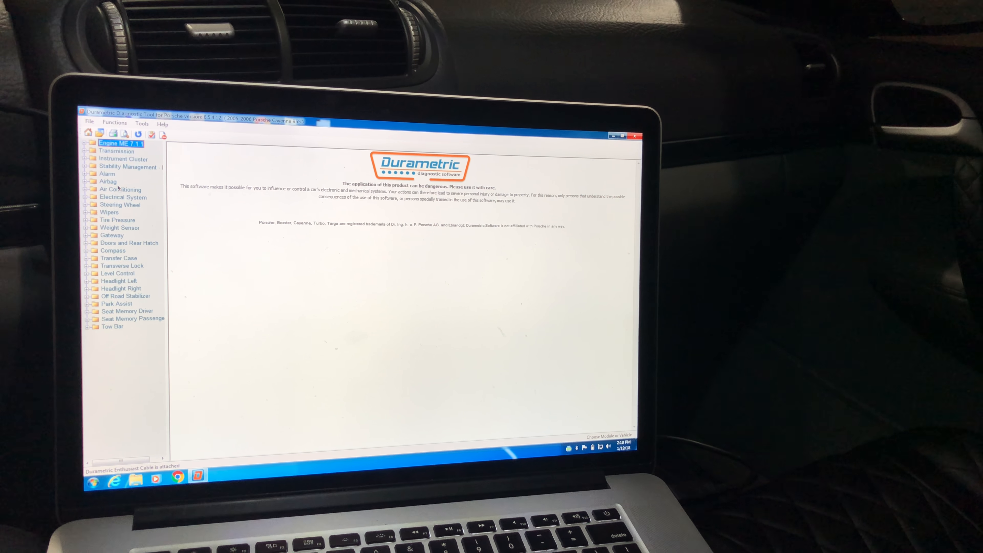
Step: Start identifying the Stability Management module, which hangs until the program crashes
click(86, 158)
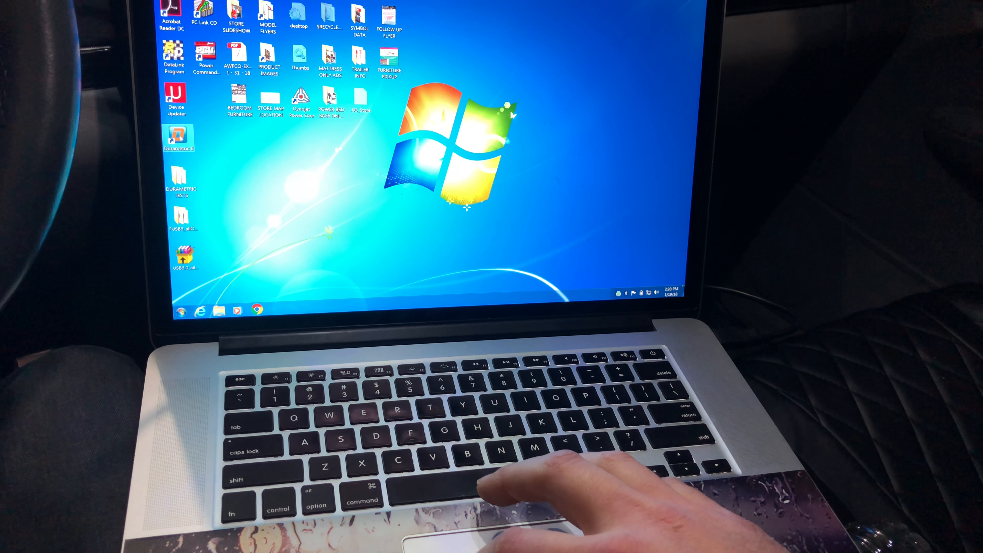
Step: Relaunch Durametric from the desktop shortcut back to the Choose Vehicle dialog
double_click(179, 137)
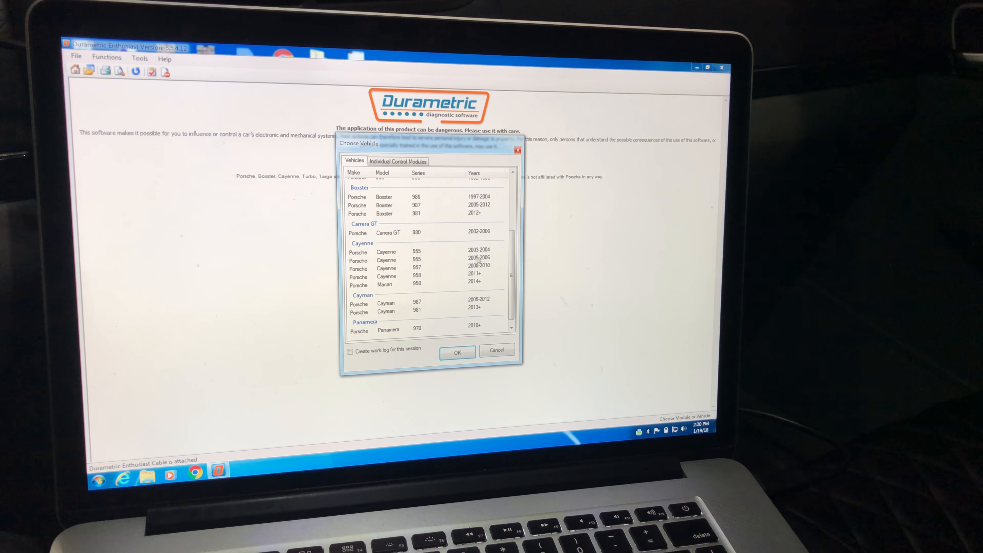
click(457, 351)
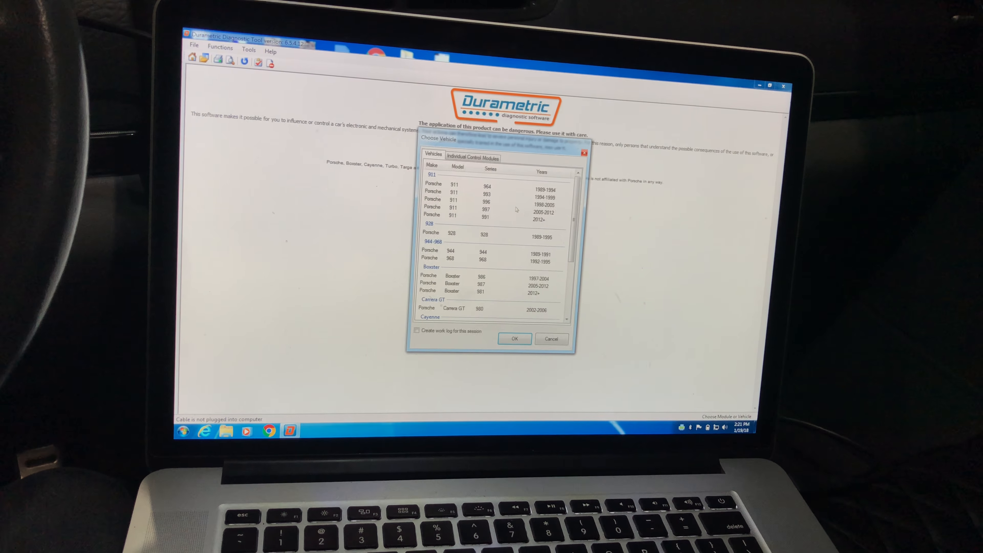
Step: Load the Cayenne 955 again and bring up the Send Communications Log form
scroll(down, 3)
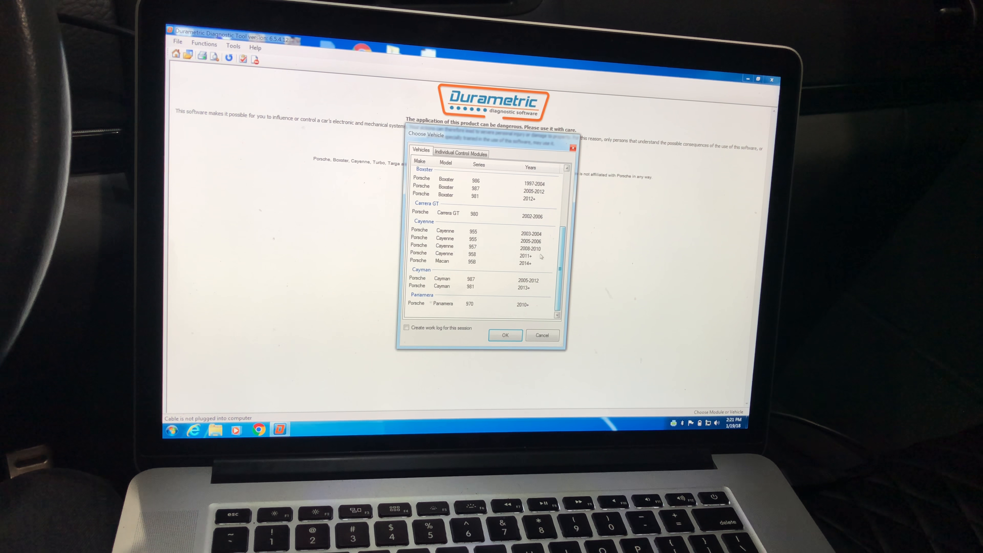
click(506, 335)
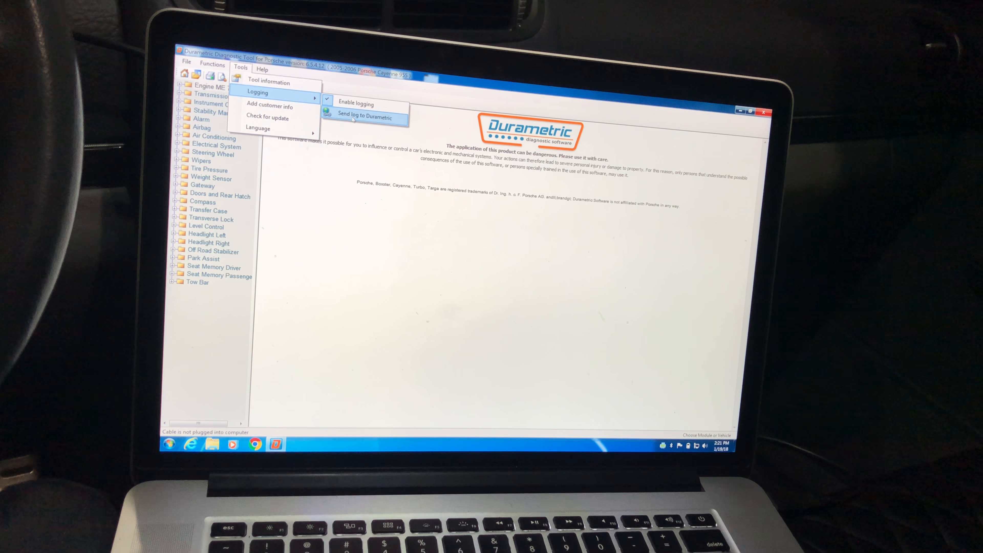
click(365, 117)
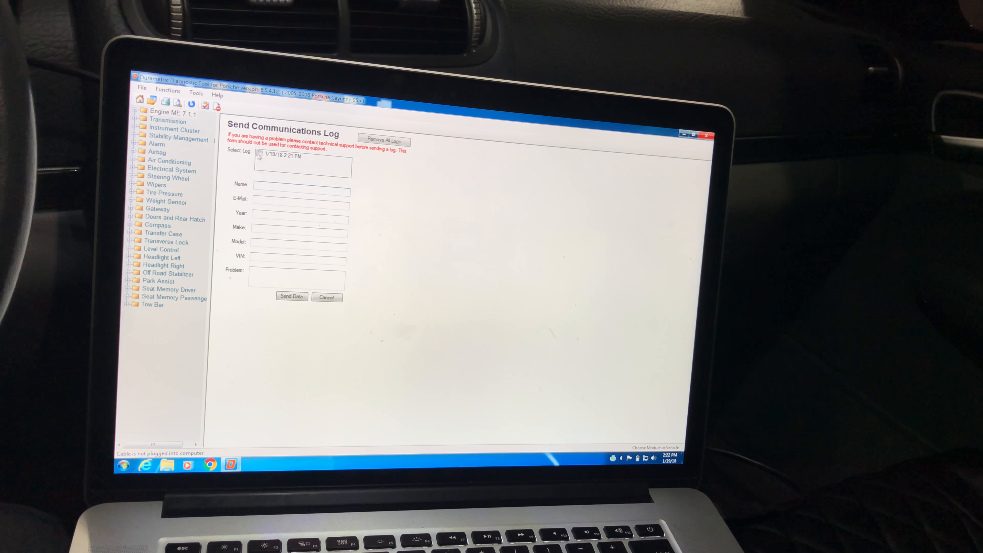
Step: Select the 1/19/18 2:21 PM log, browse Help, then enable logging via Tools > Logging
click(278, 157)
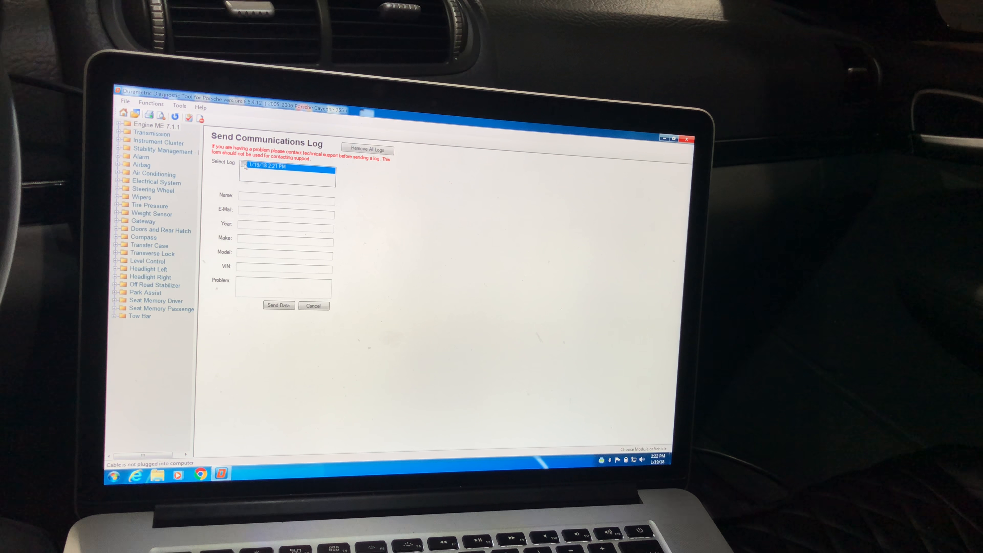
click(200, 107)
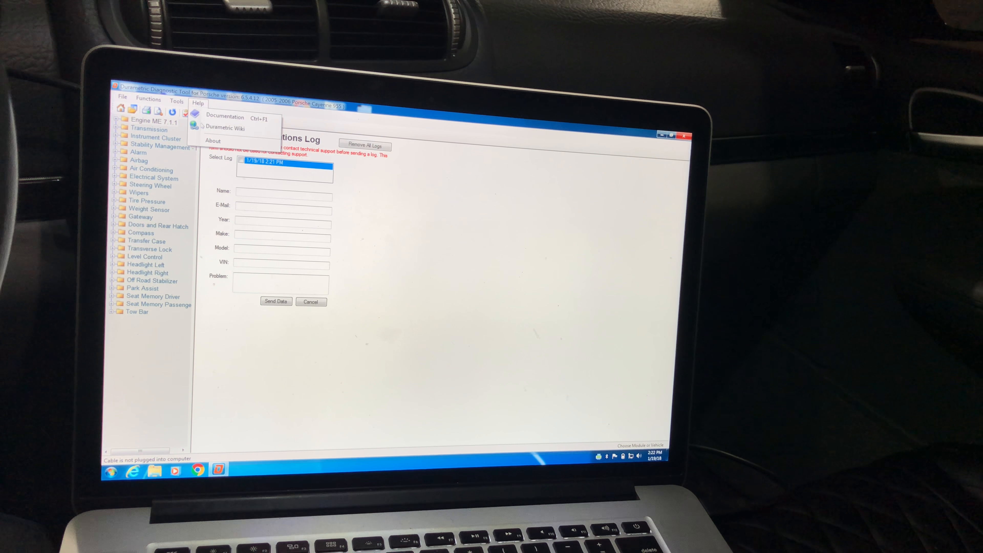
click(176, 101)
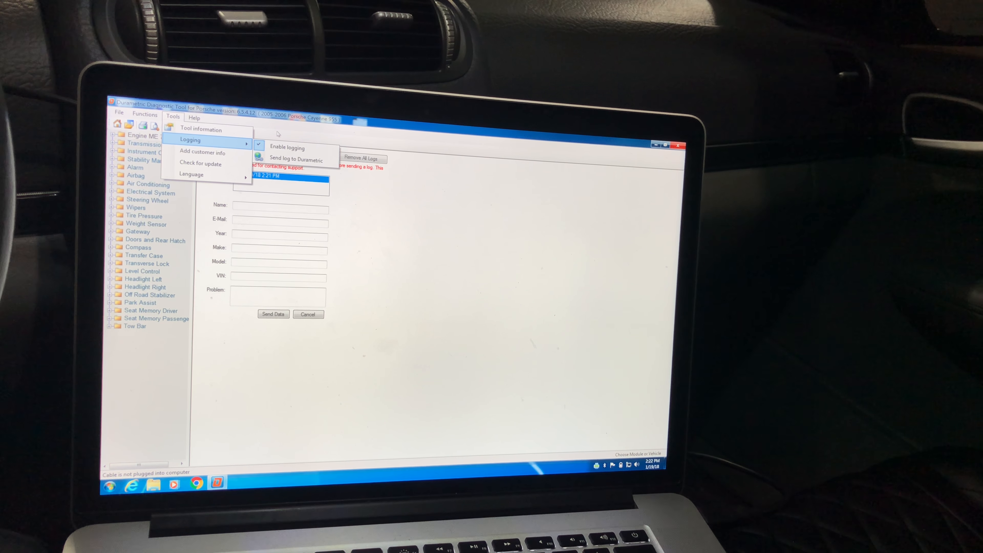
click(201, 130)
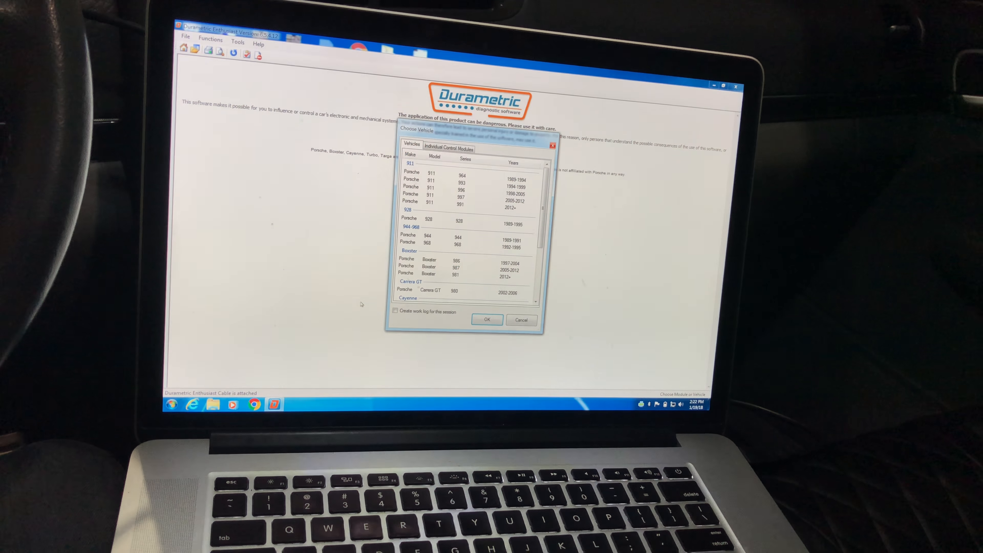
scroll(down, 3)
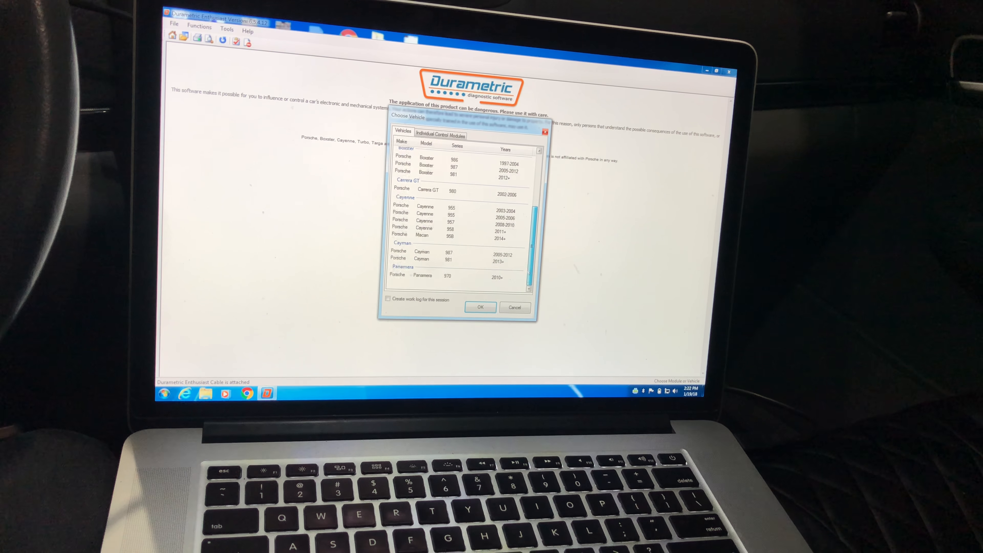
Step: Confirm the Cayenne 955, then via Tools > Logging show the Send Communications Log form with the 2:22 PM log
click(480, 307)
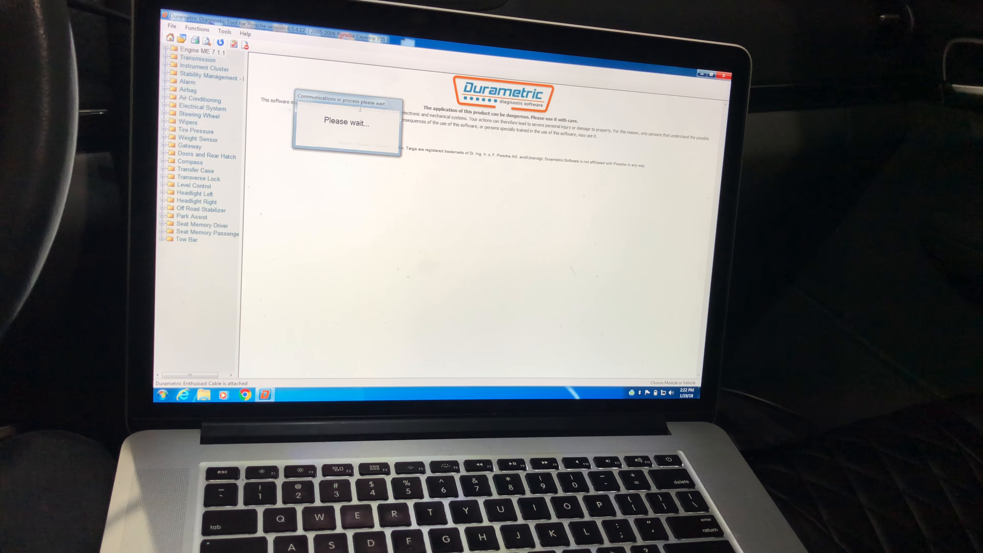
click(217, 49)
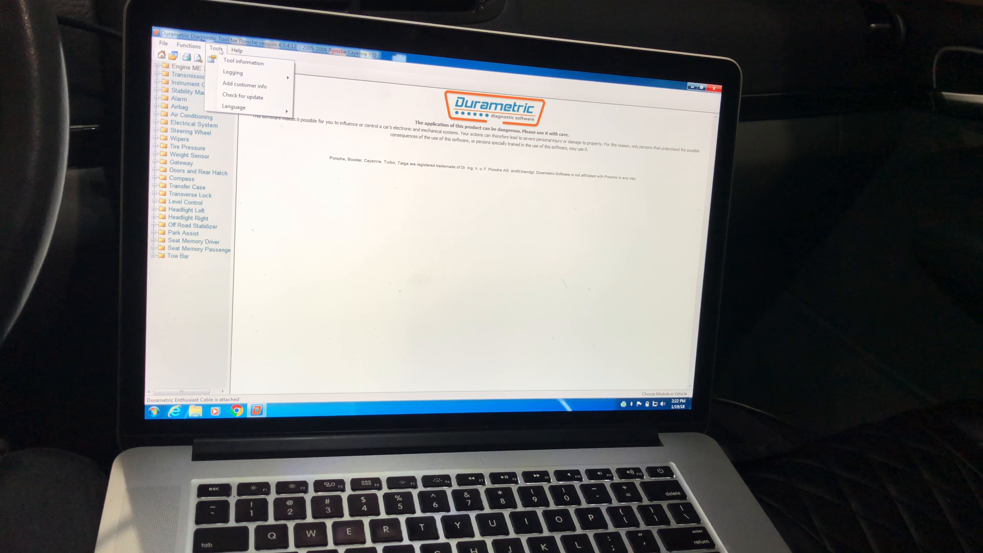
click(243, 63)
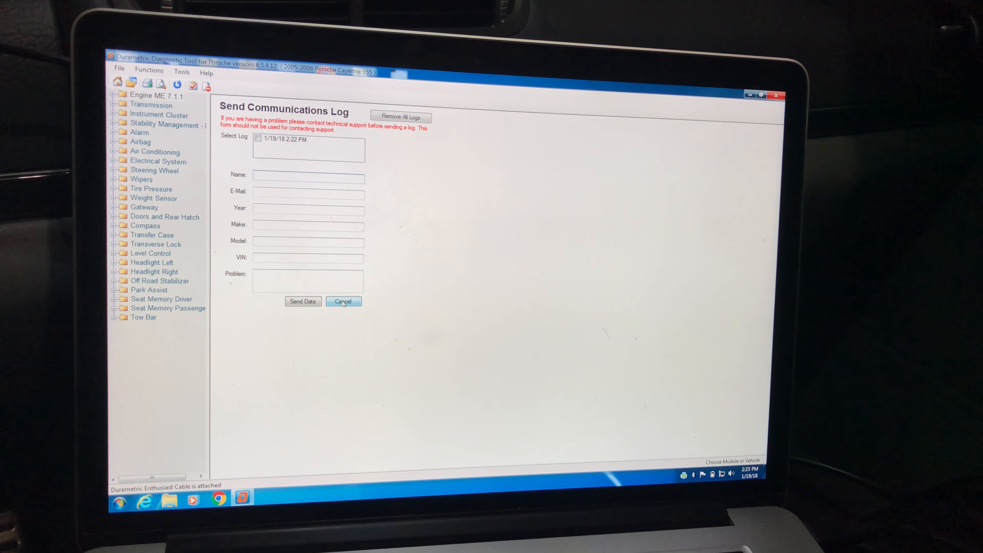
click(206, 73)
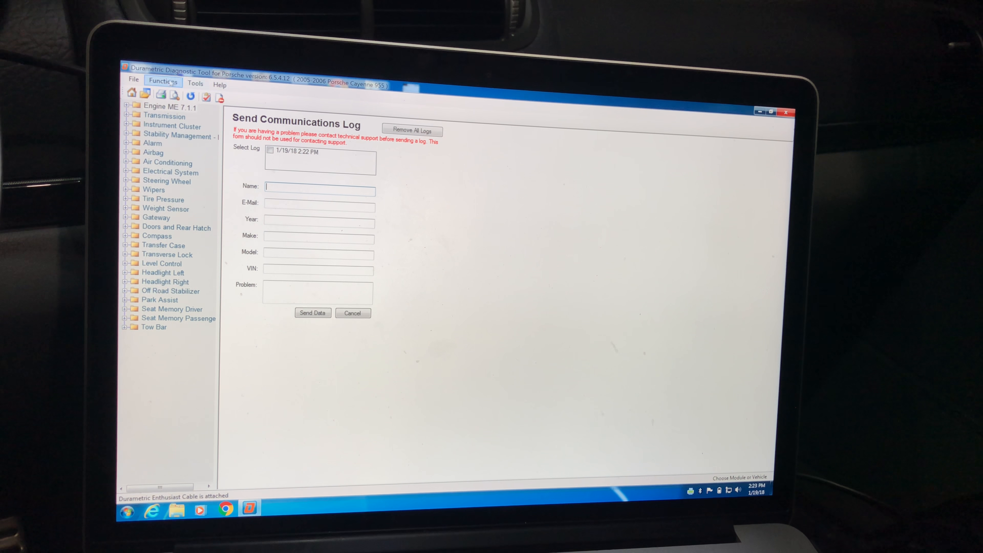
Step: Run Short test all modules from the Functions menu, bringing up the Choose Vehicle dialog
click(163, 82)
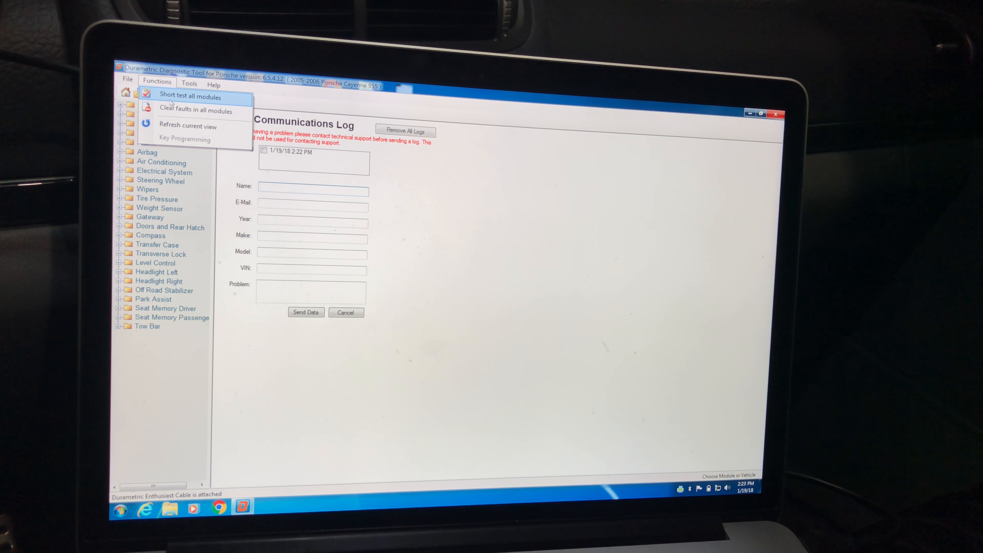
click(189, 96)
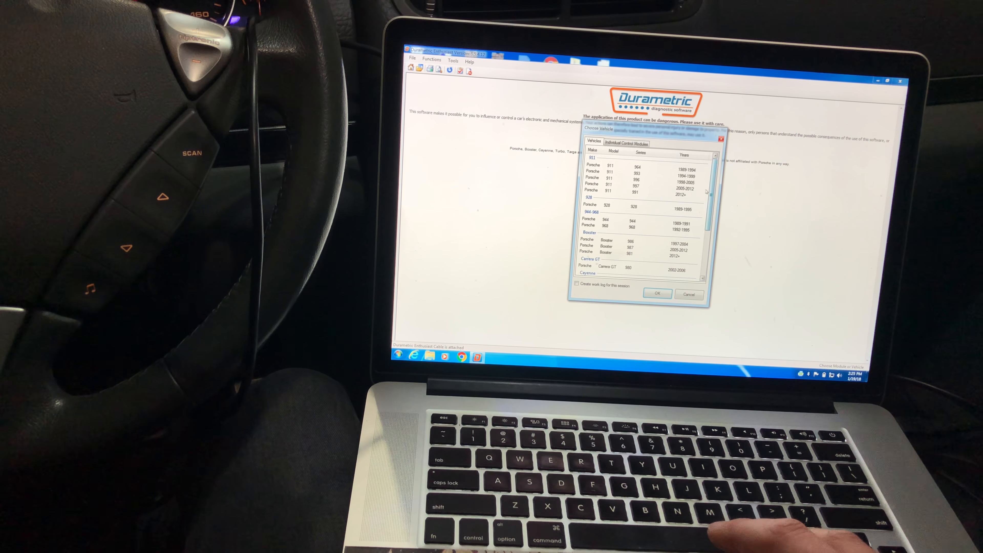
Step: Open POR_TP16_955_PSM_Test80.ecu from DURAMETRIC TESTS so only Stability Management is listed
scroll(down, 3)
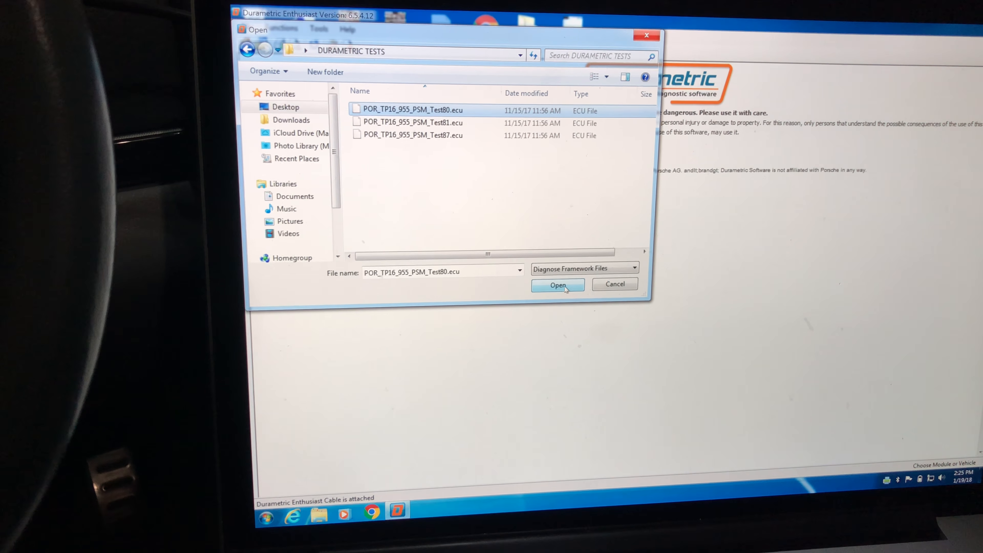
click(558, 285)
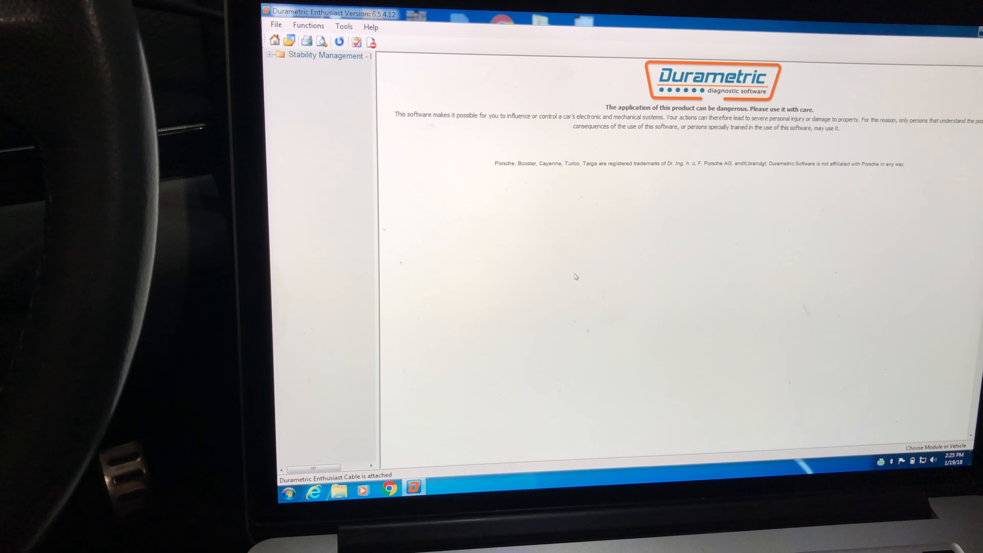
Step: Request Stability Management Identification, then close the unresponsive program from the Windows dialog
click(270, 54)
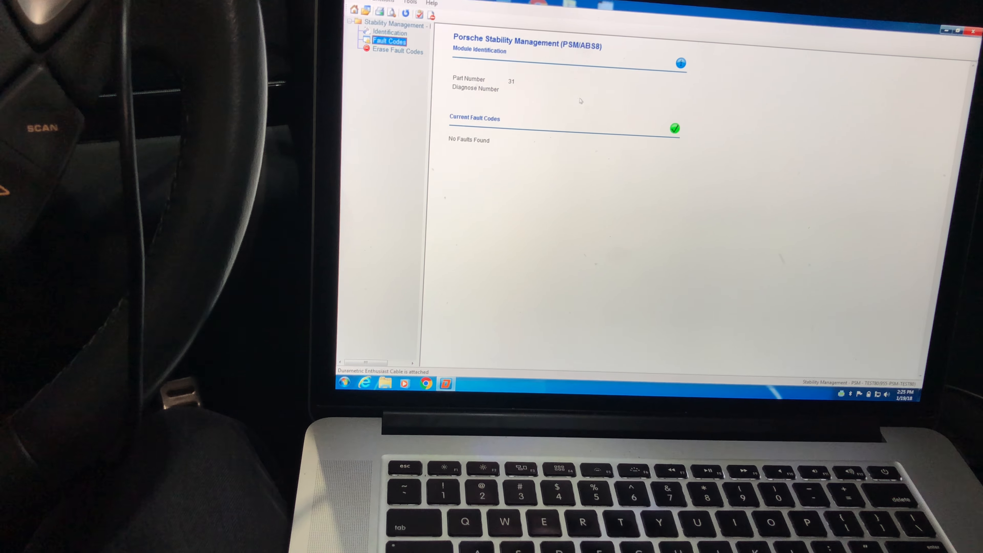
click(389, 33)
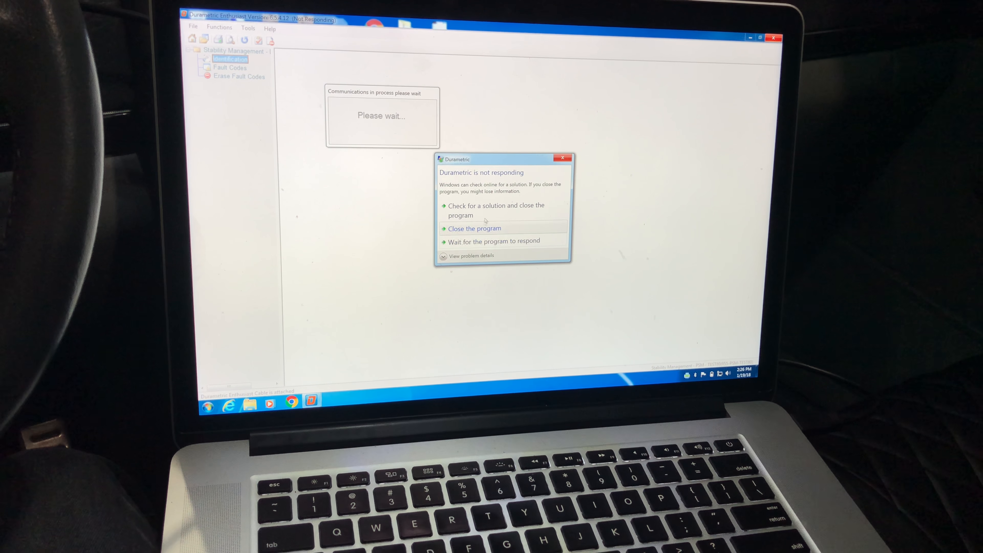
click(474, 228)
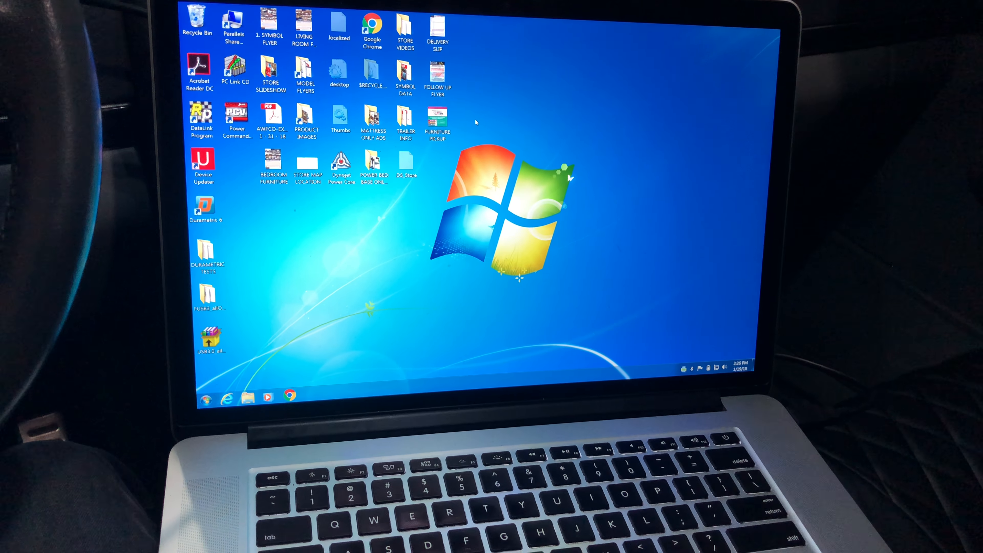